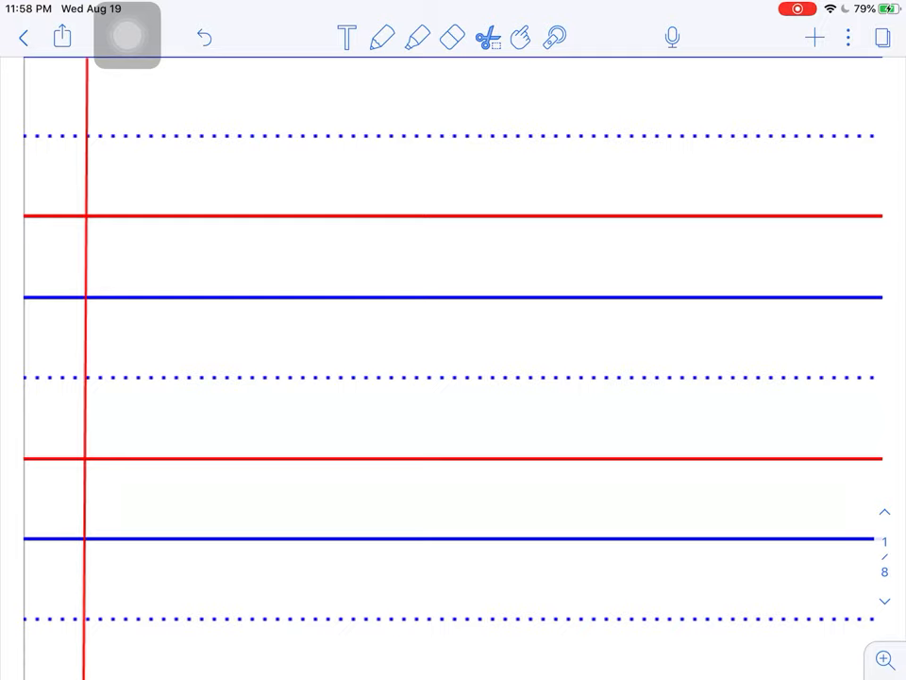
Step: Handwrite 'the' twice on the top ruled line and begin 'of' on the second line
drag(158, 74, 159, 208)
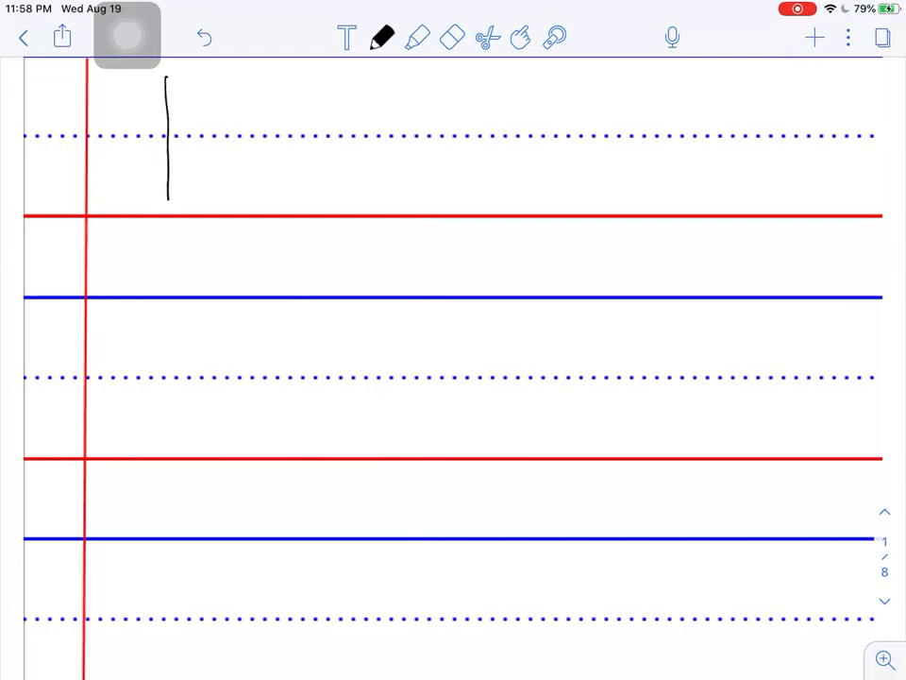
drag(155, 104, 211, 204)
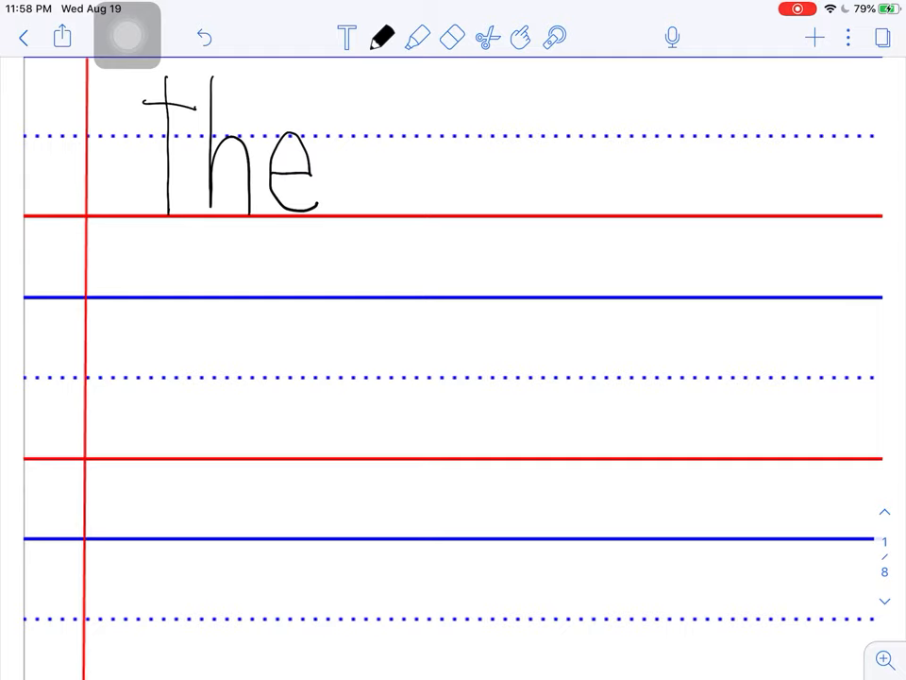
drag(425, 71, 430, 211)
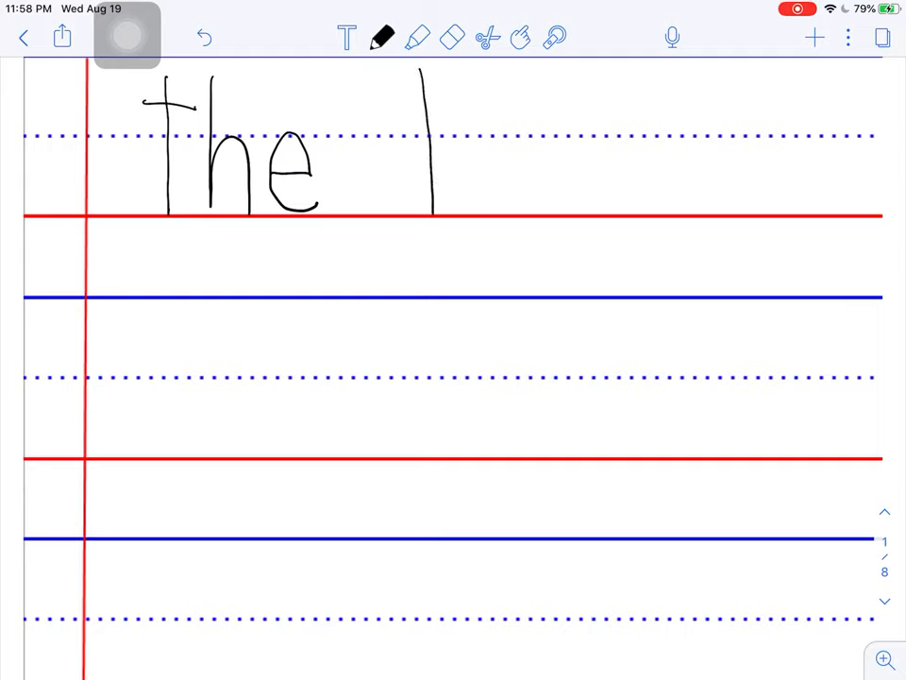
drag(430, 85, 476, 198)
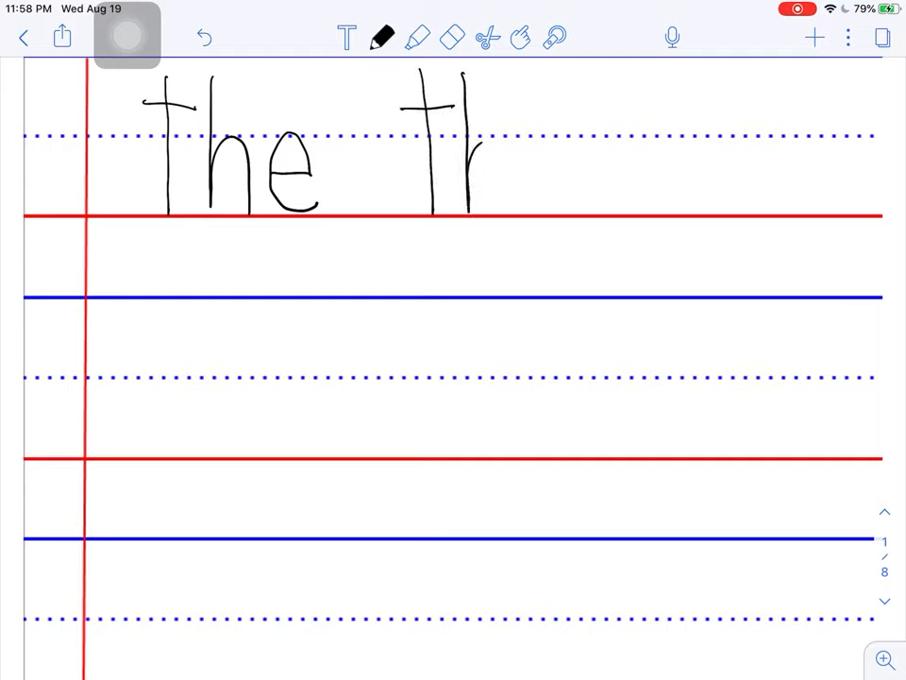
drag(476, 142, 500, 204)
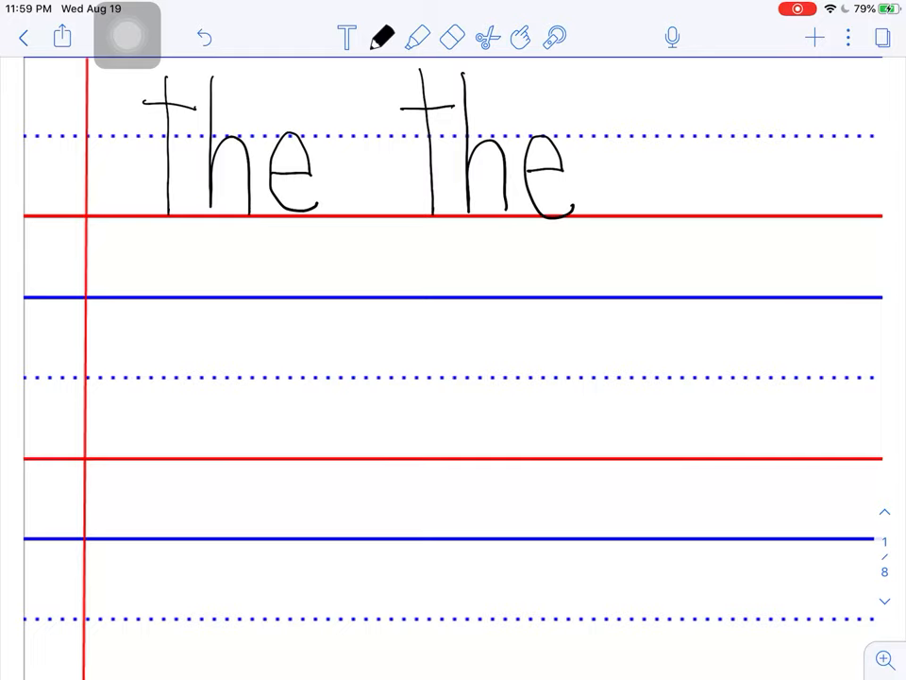
drag(198, 381, 173, 463)
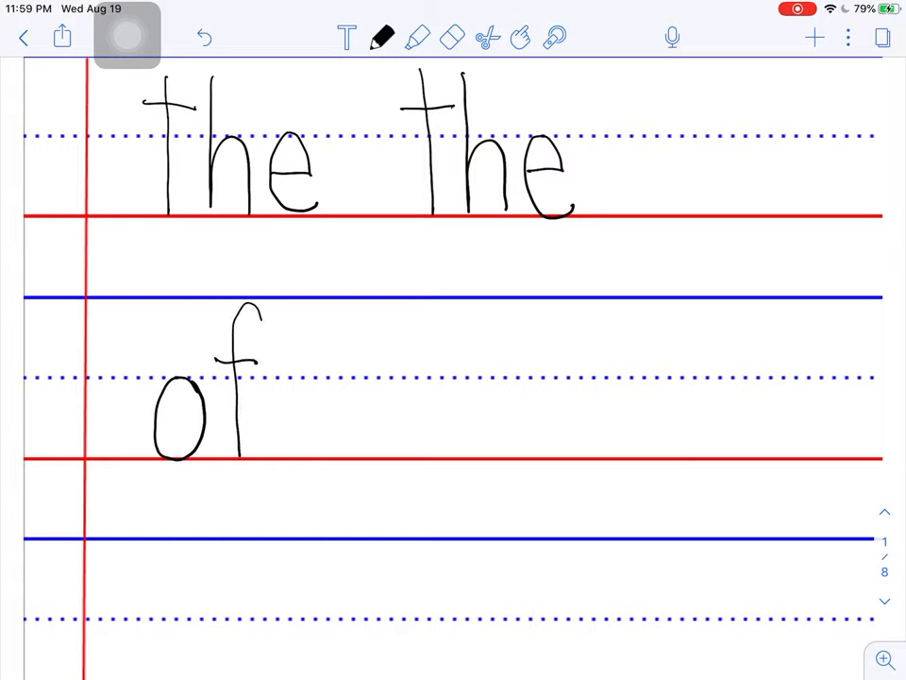
Step: Write the second 'of' beside the first on the second ruled line
drag(350, 387, 396, 443)
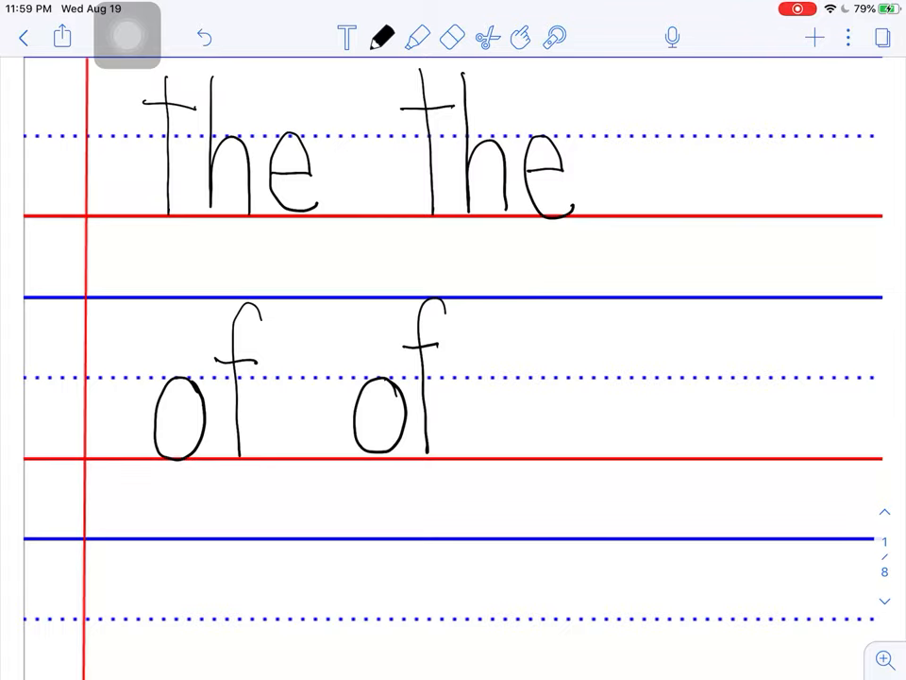
scroll(up, 3)
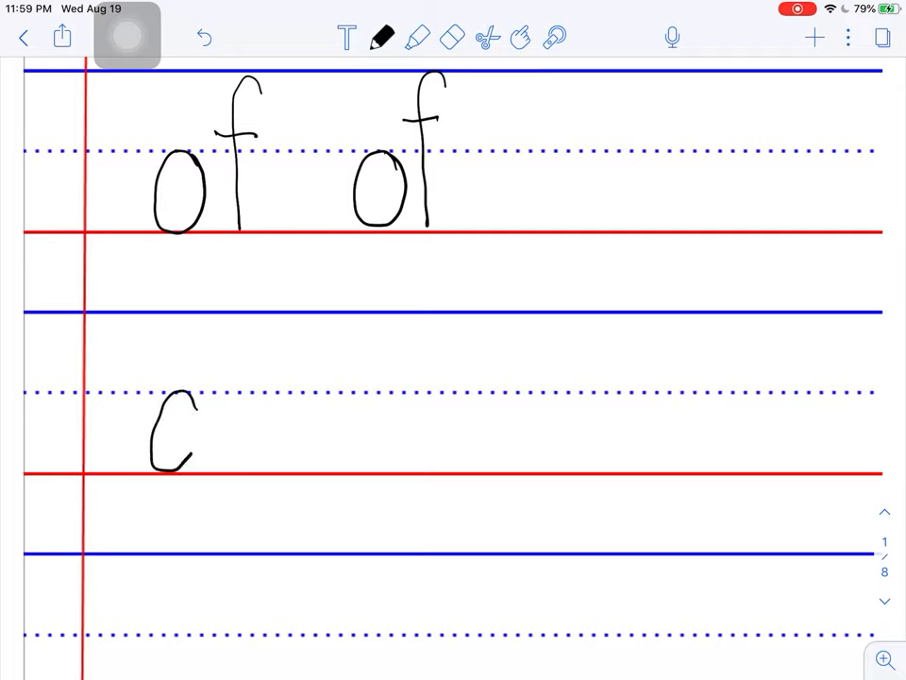
Step: Handwrite 'and' twice on the third ruled line
drag(193, 406, 193, 463)
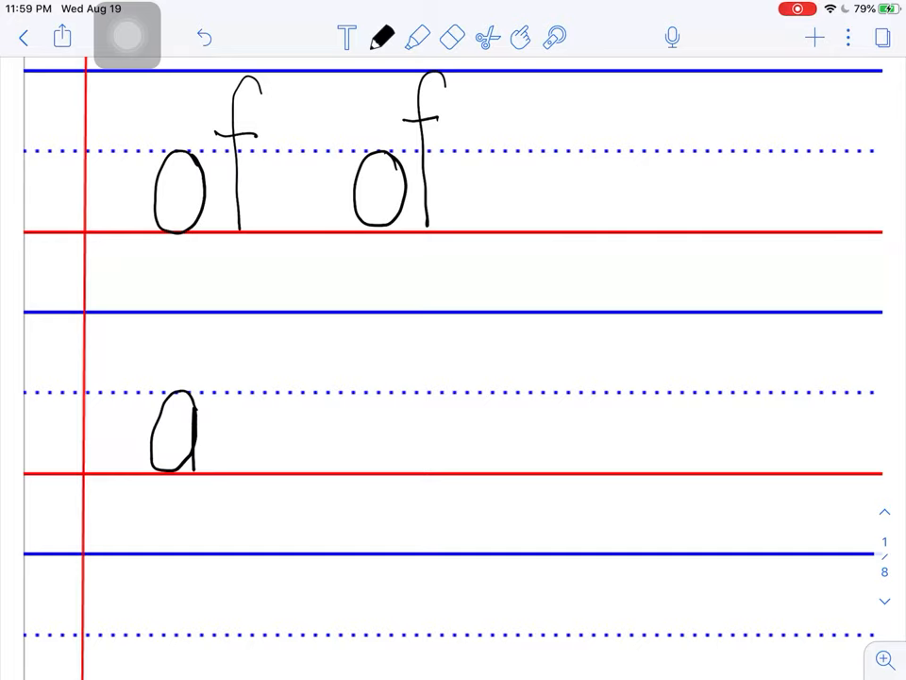
drag(225, 390, 227, 476)
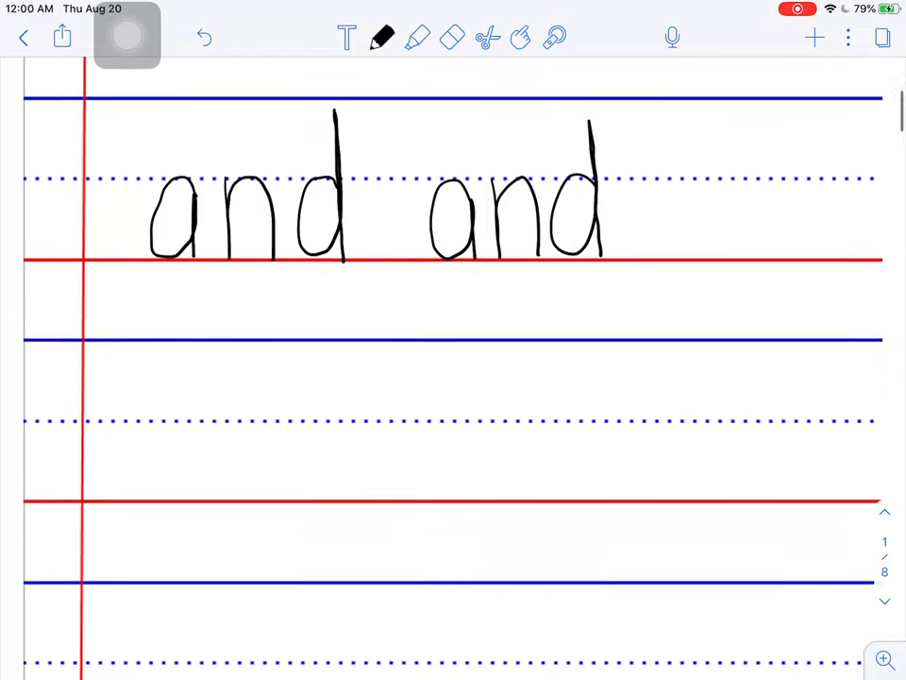
scroll(up, 3)
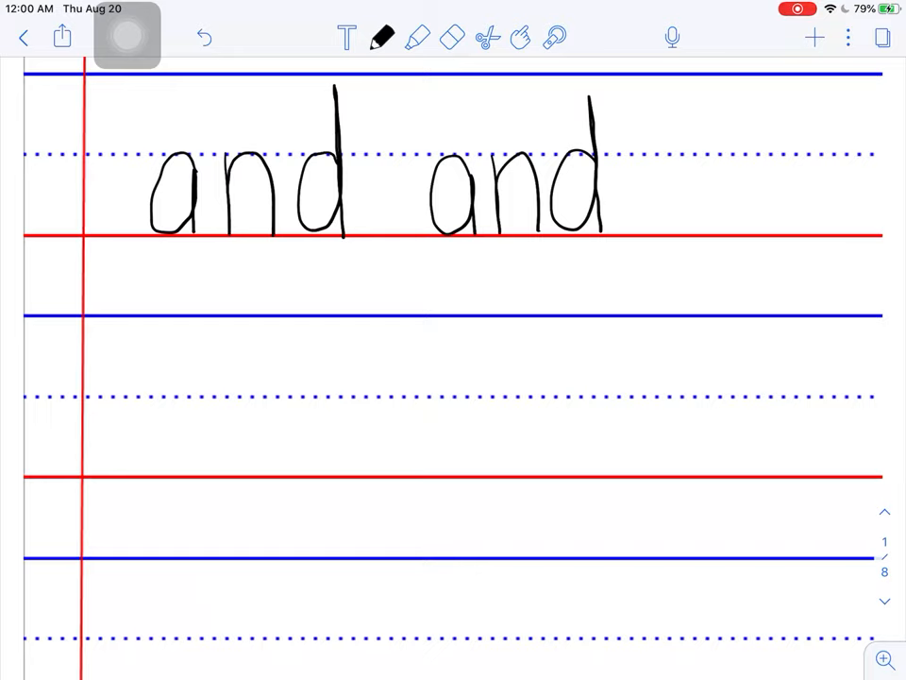
Step: Handwrite 'a' twice on the line below the 'and' line
drag(204, 395, 197, 419)
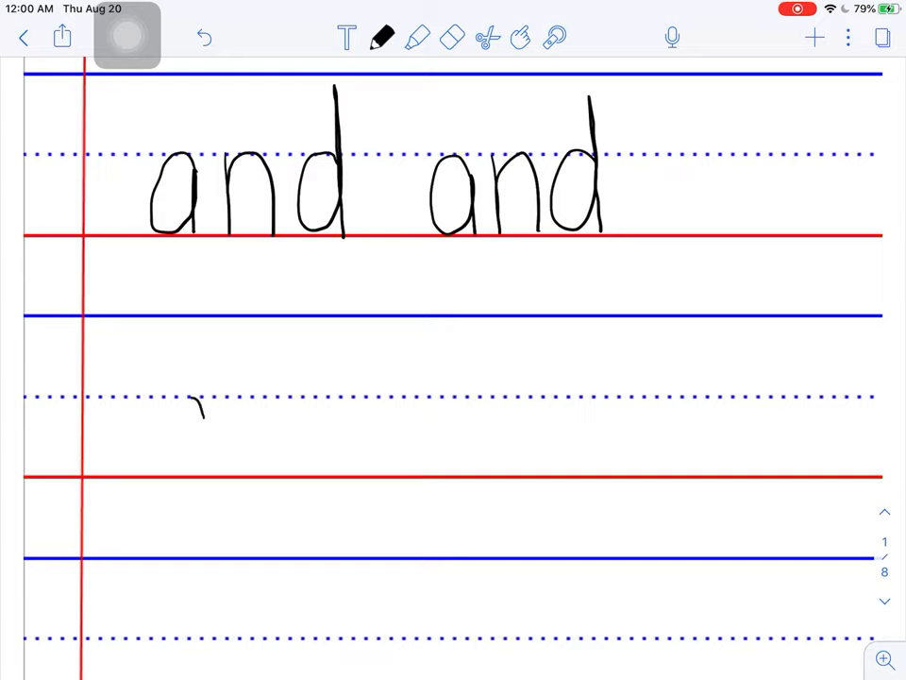
drag(198, 406, 185, 472)
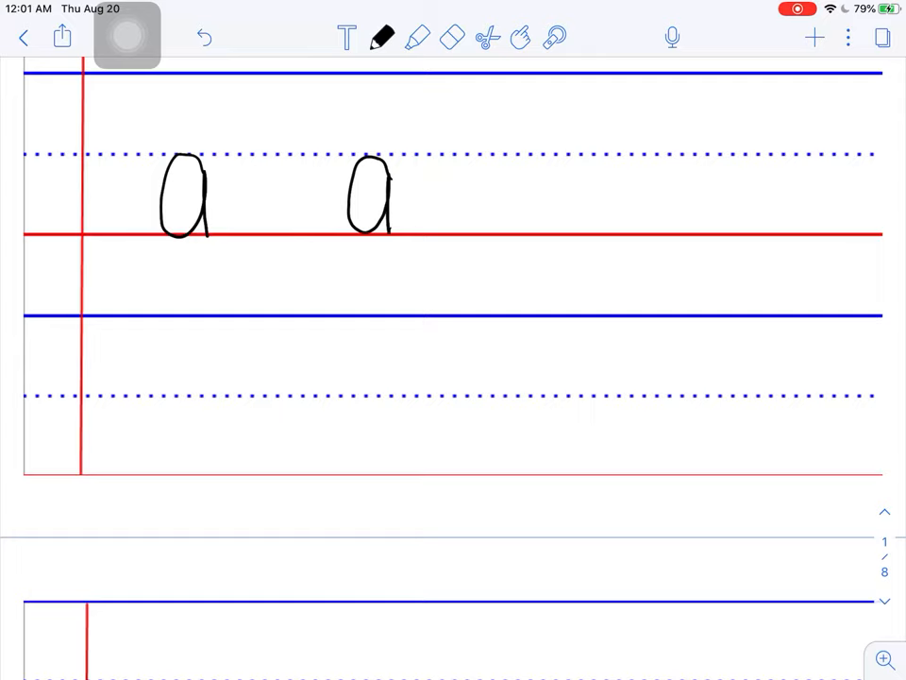
click(189, 332)
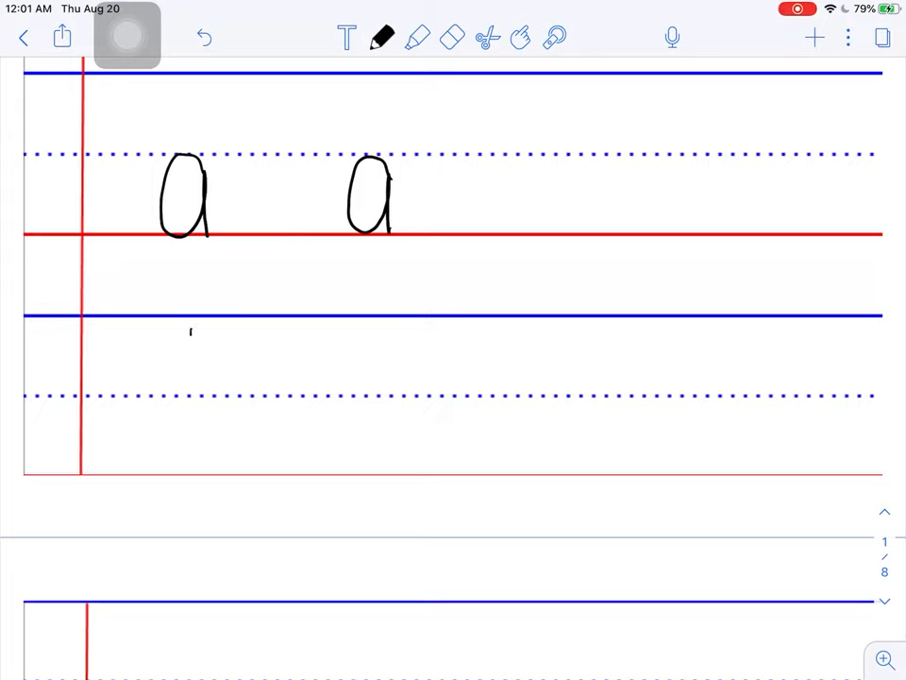
Step: Handwrite 'to' twice on the bottom ruled line of page 1
drag(189, 340, 189, 472)
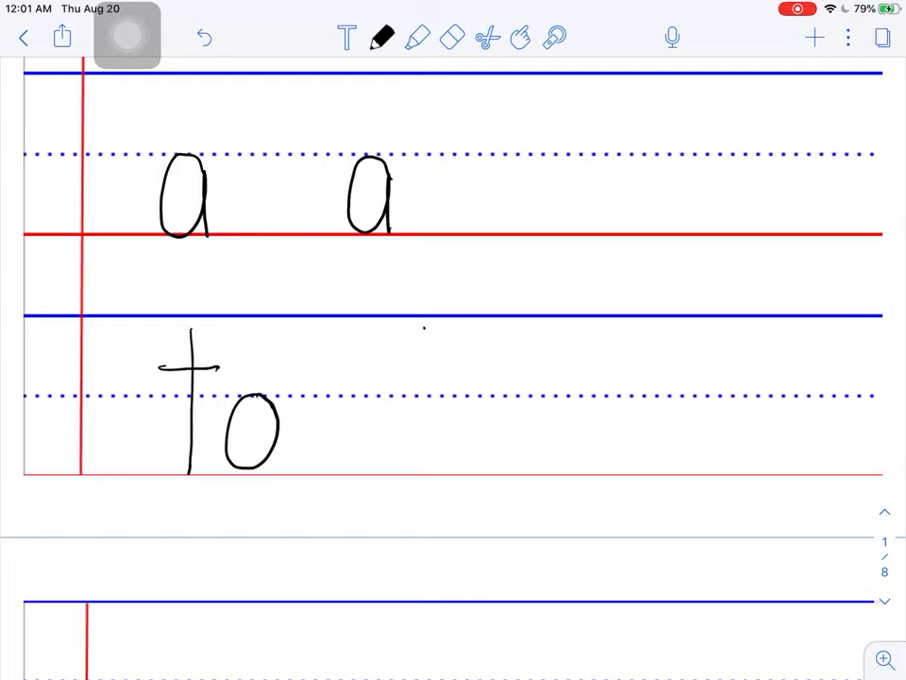
drag(427, 330, 431, 476)
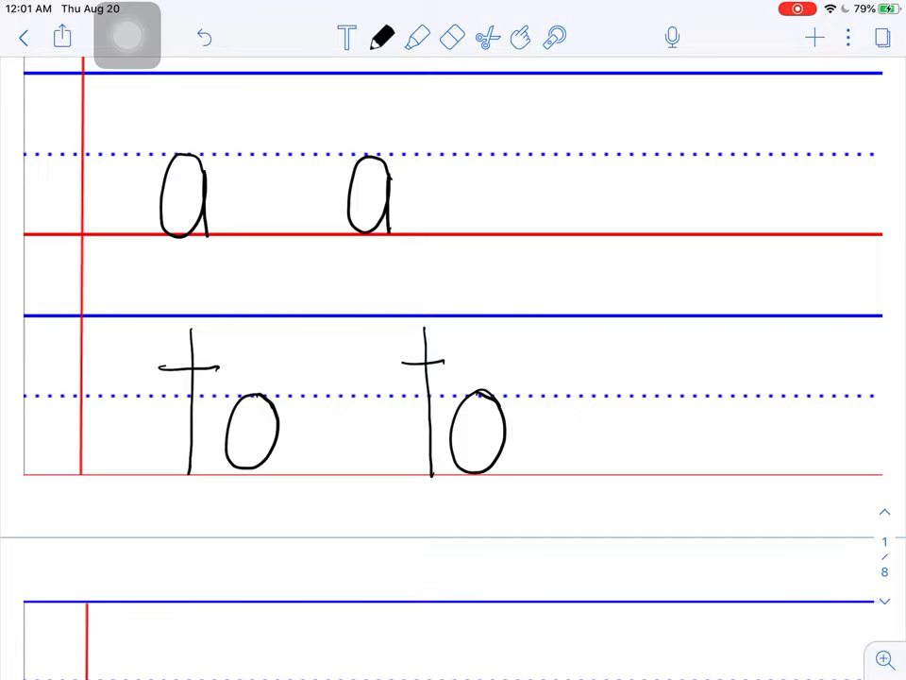
scroll(down, 3)
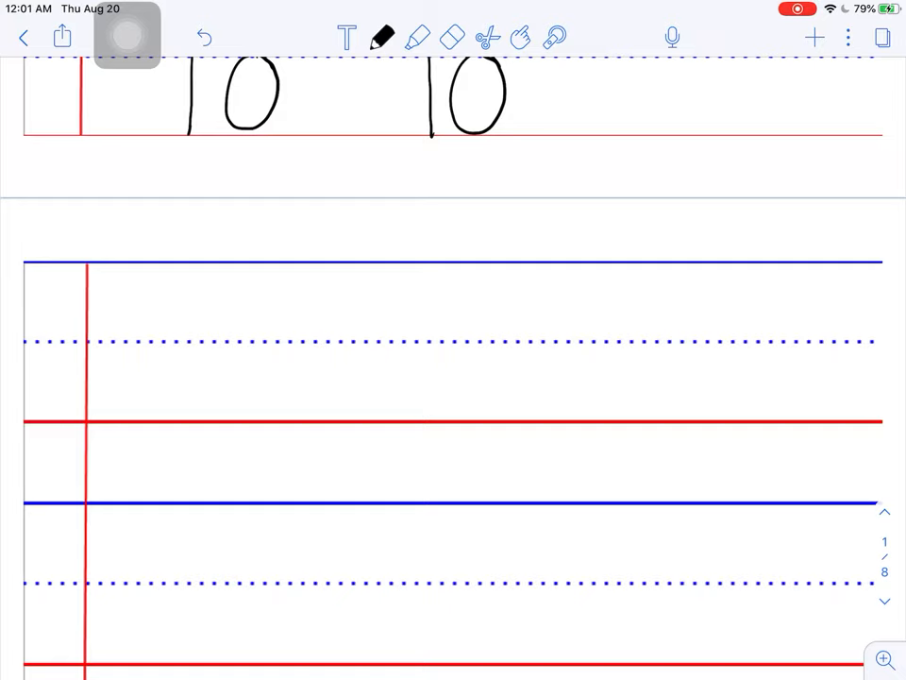
Step: Handwrite 'in' twice on the first ruled line of page 2
drag(178, 344, 174, 419)
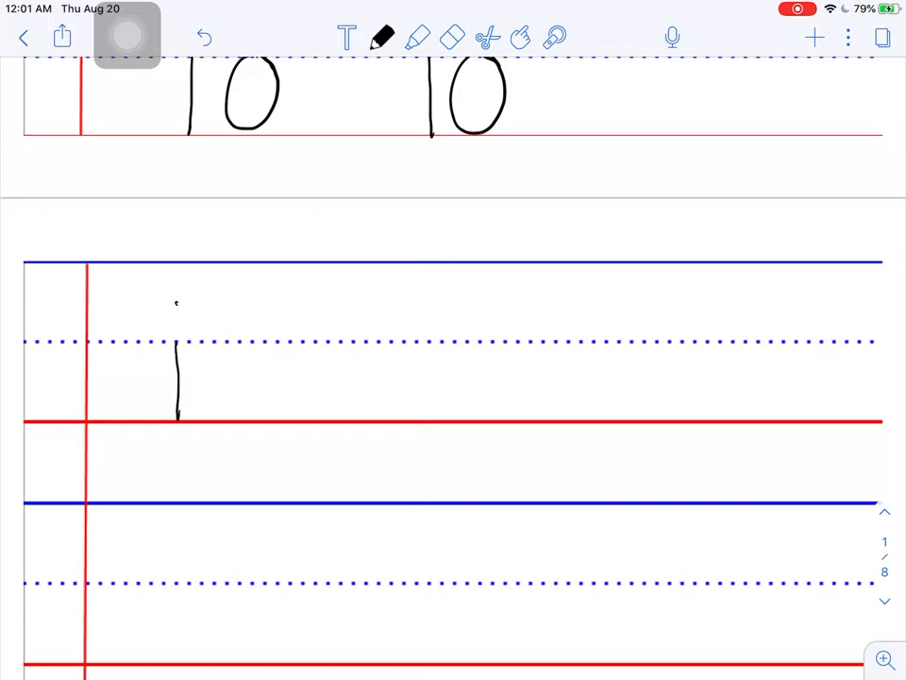
drag(217, 343, 212, 416)
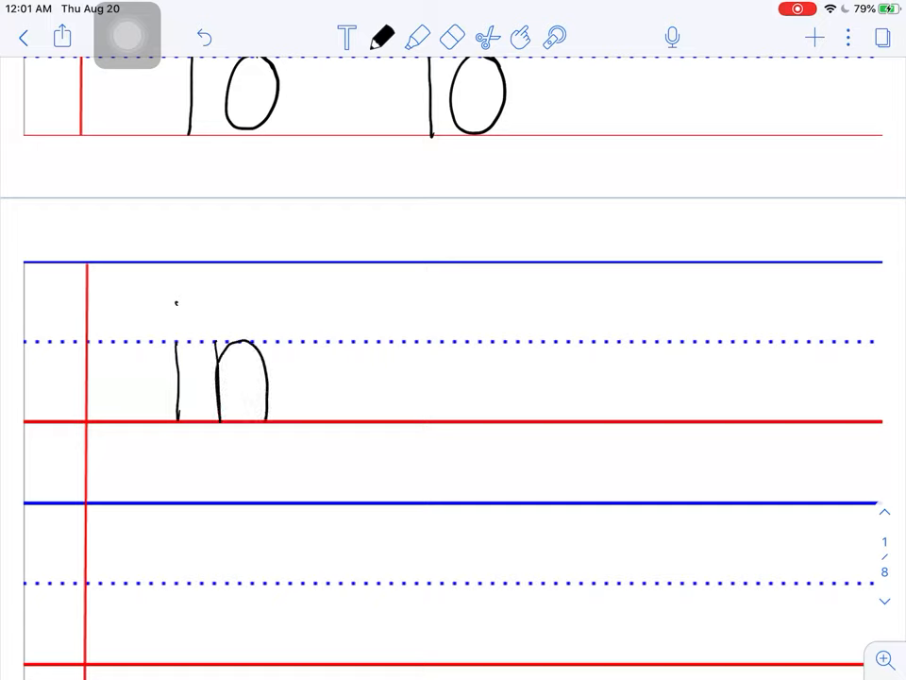
drag(411, 348, 411, 404)
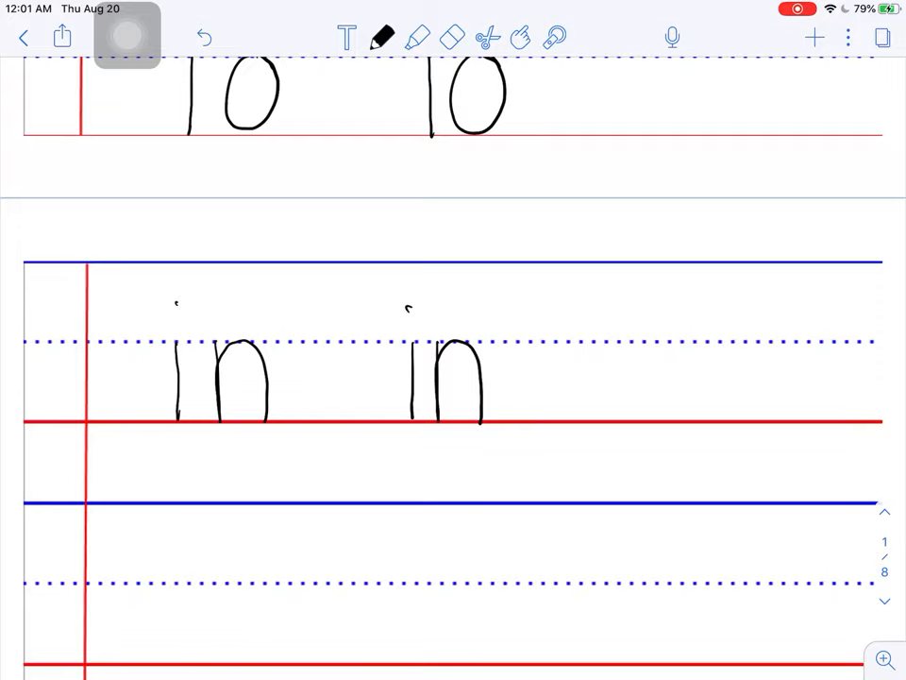
scroll(up, 3)
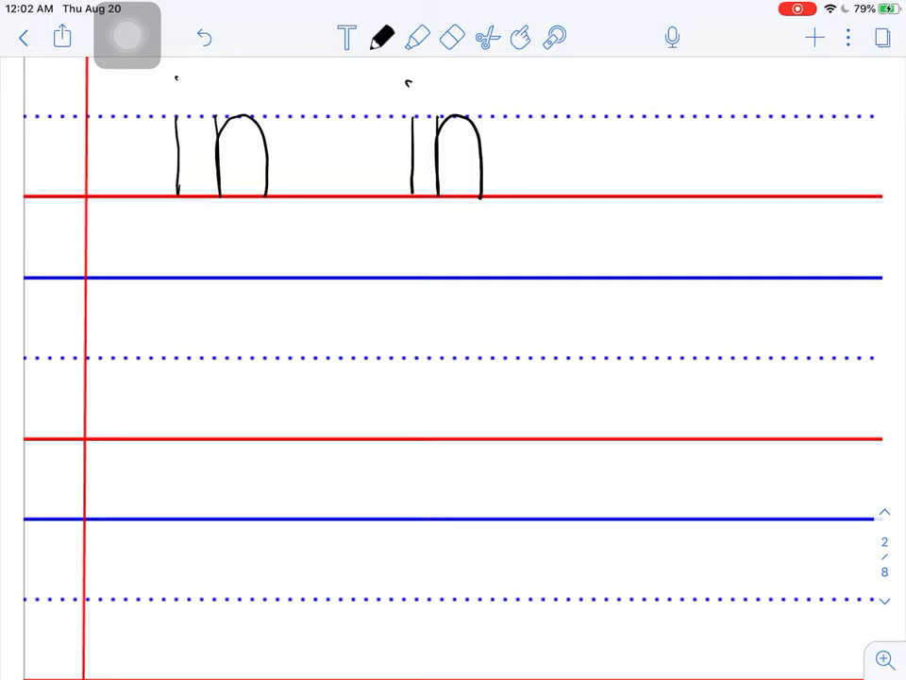
Step: Handwrite 'is' twice on the line beneath the two copies of 'in'
drag(178, 359, 178, 419)
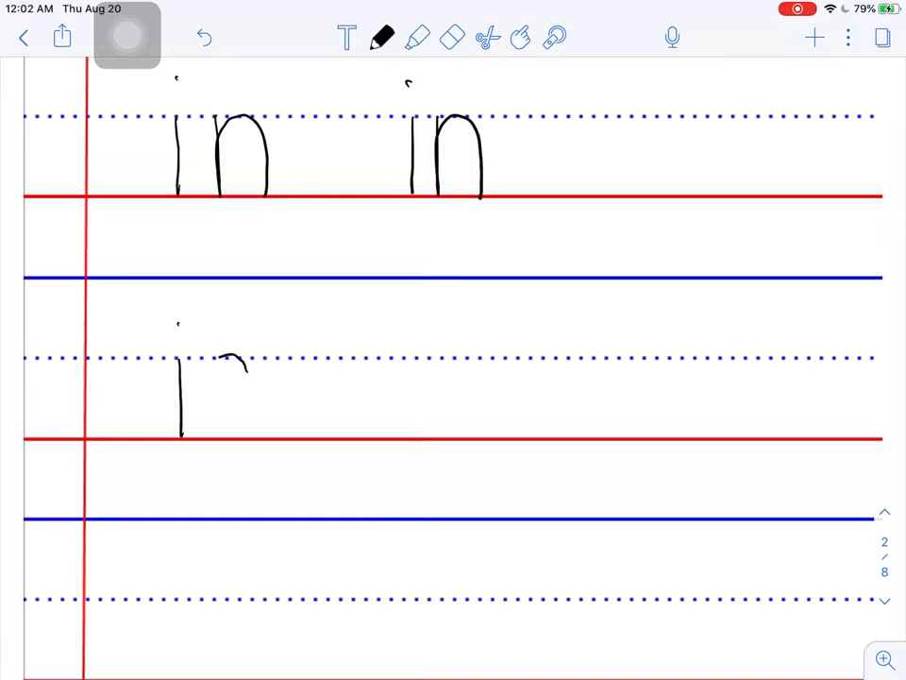
drag(227, 368, 230, 434)
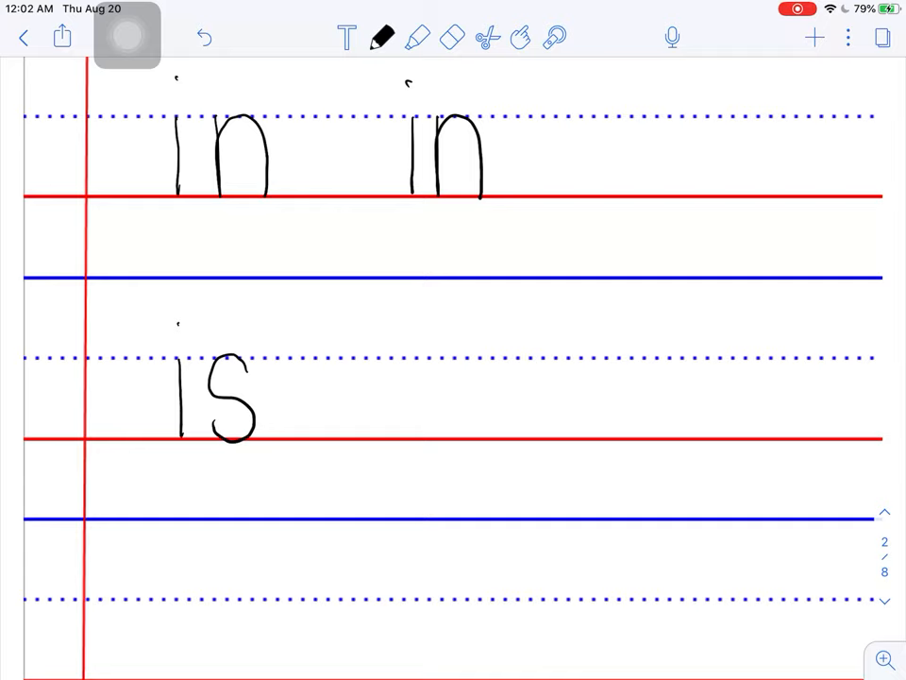
drag(421, 359, 421, 433)
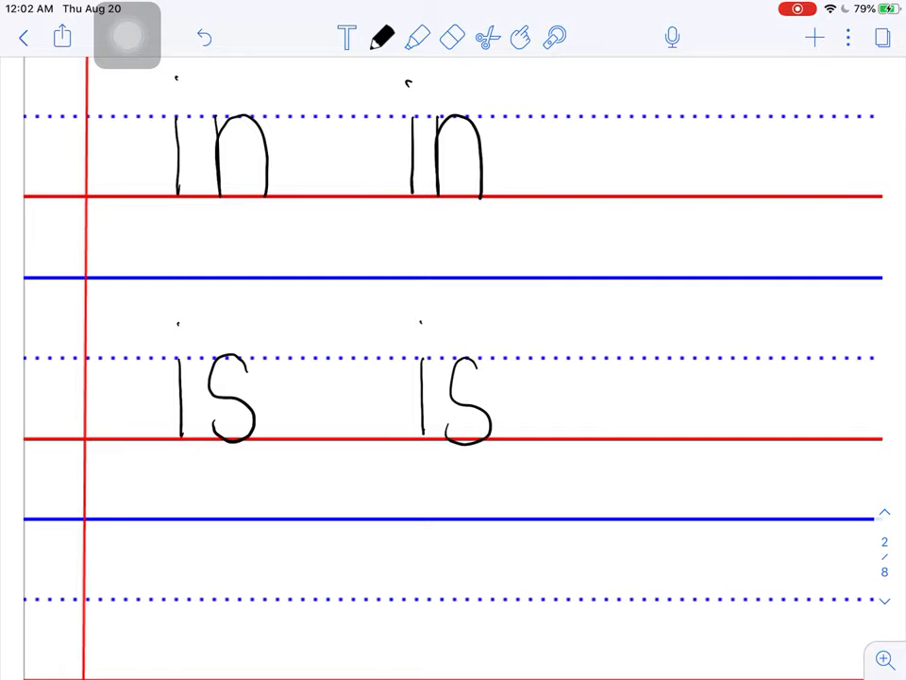
scroll(up, 3)
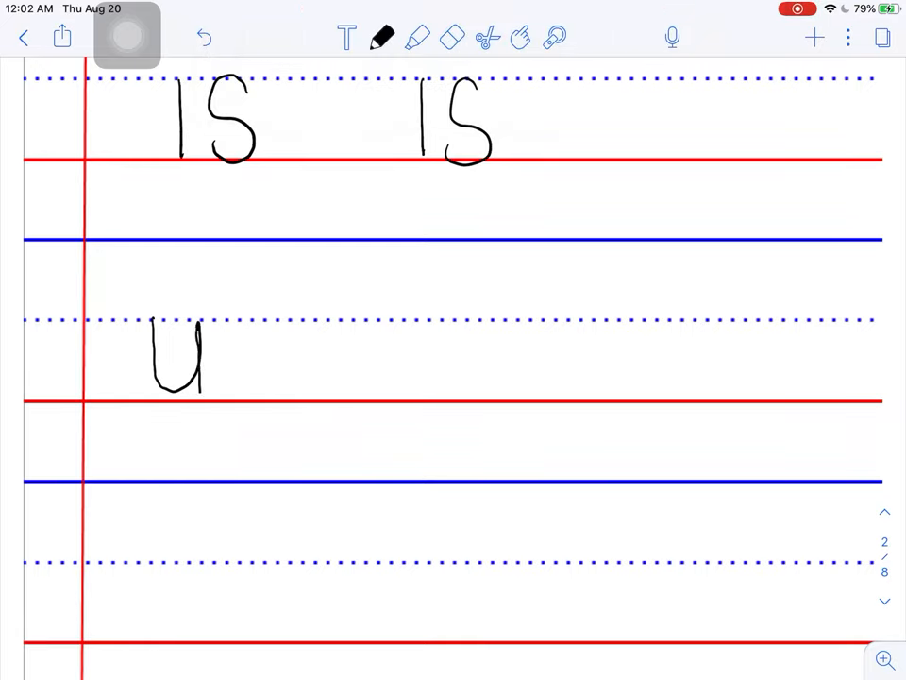
Step: Handwrite 'you' twice below 'is' and begin 'that' on the next line
drag(198, 397, 154, 453)
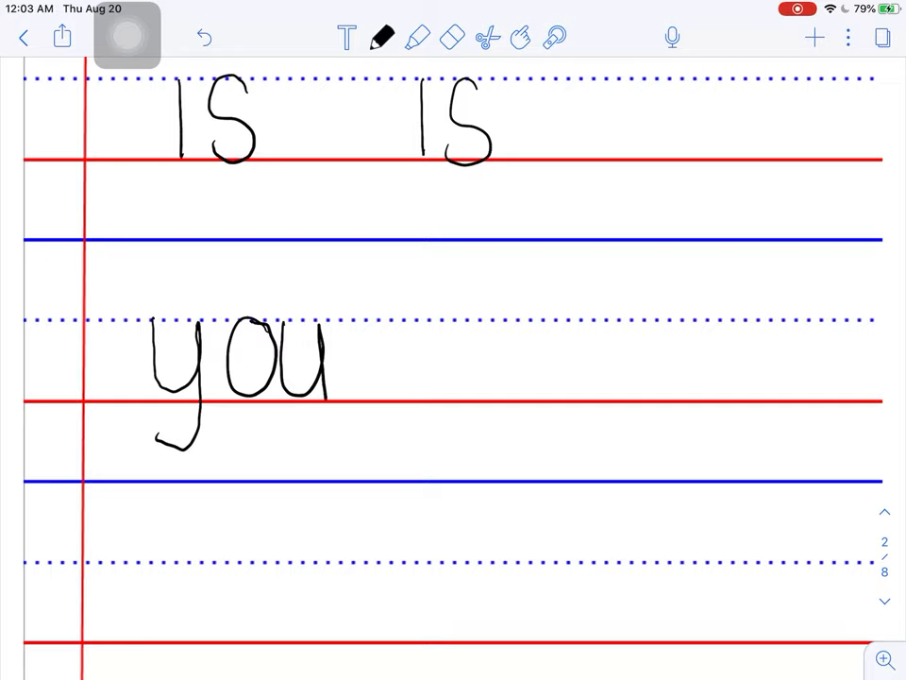
drag(438, 325, 438, 351)
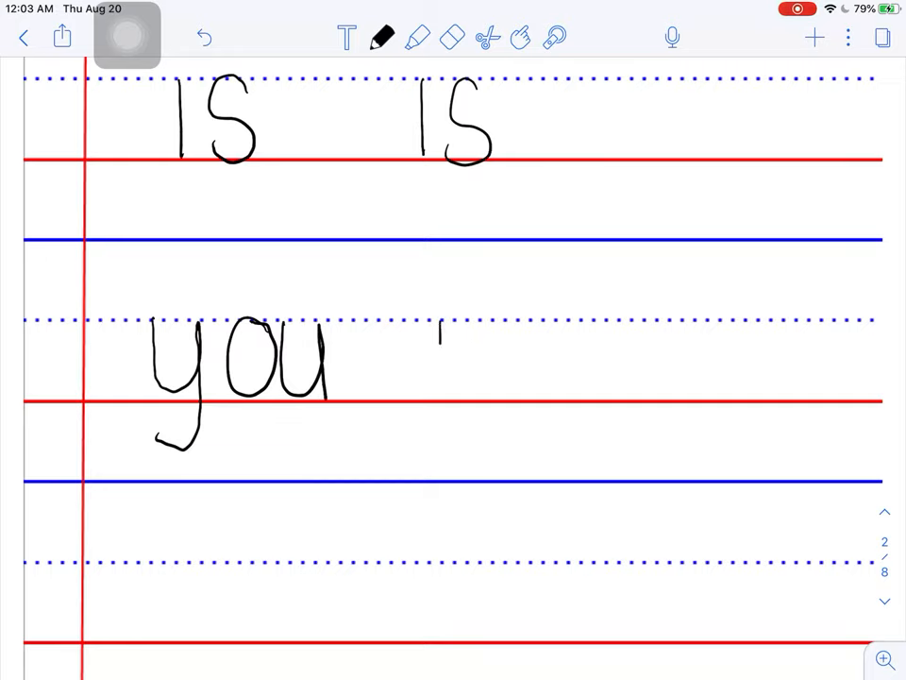
drag(444, 331, 487, 412)
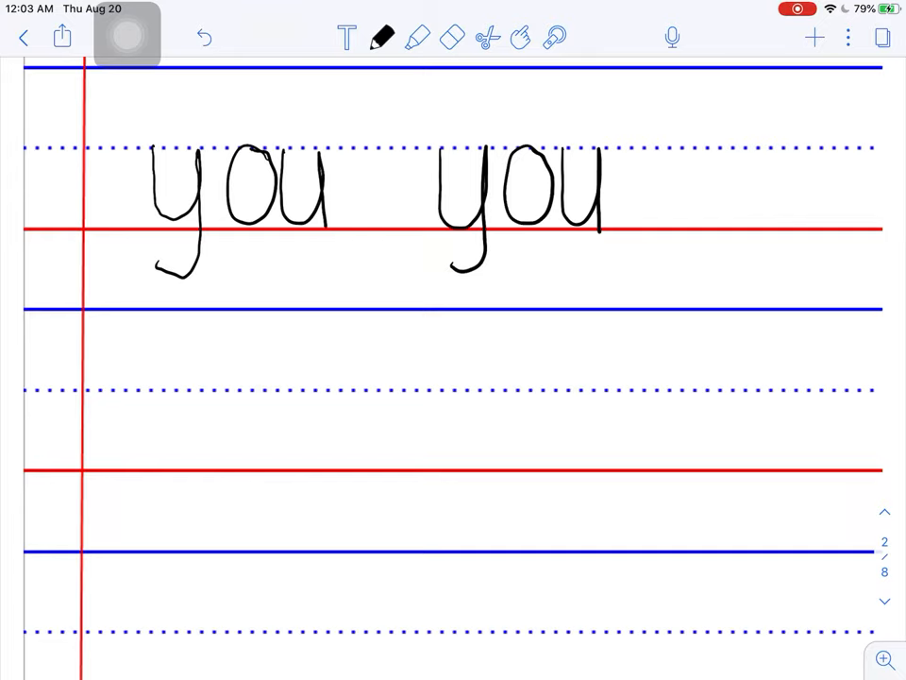
drag(181, 336, 181, 438)
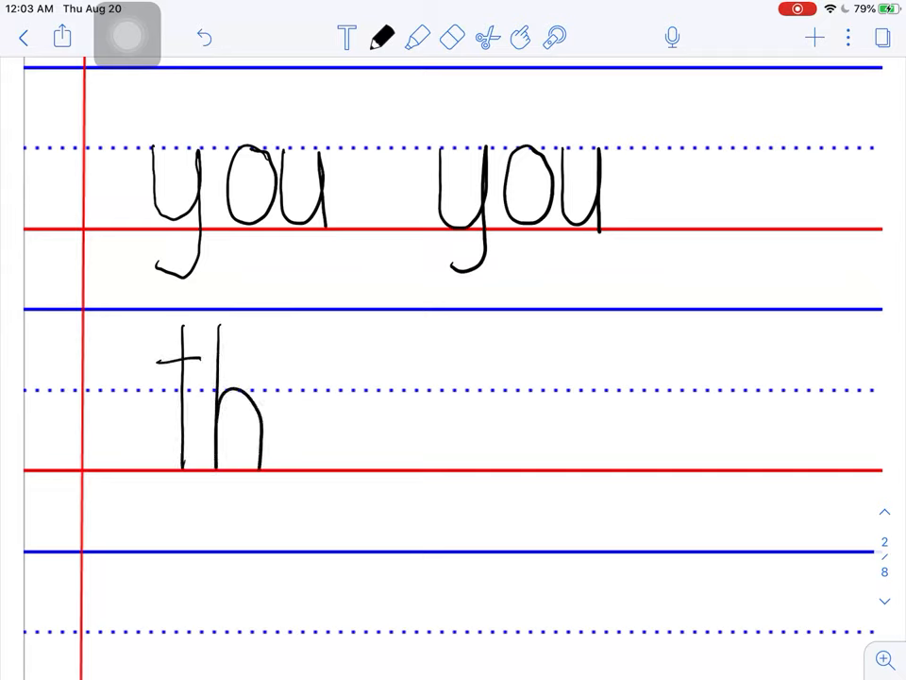
Step: Finish the first 'that' and write a second 'that' beside it
click(328, 408)
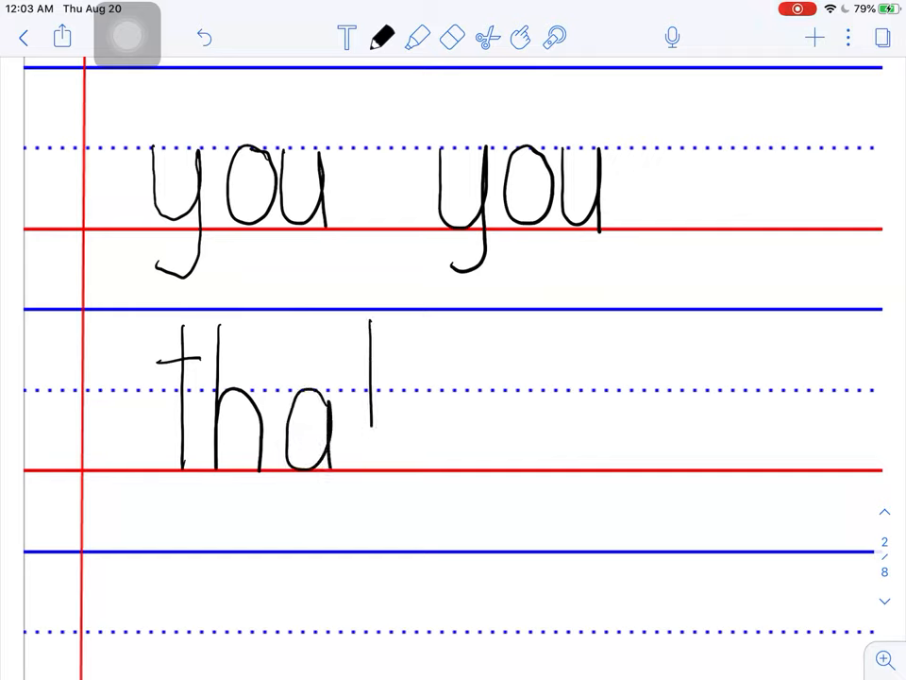
drag(349, 363, 387, 362)
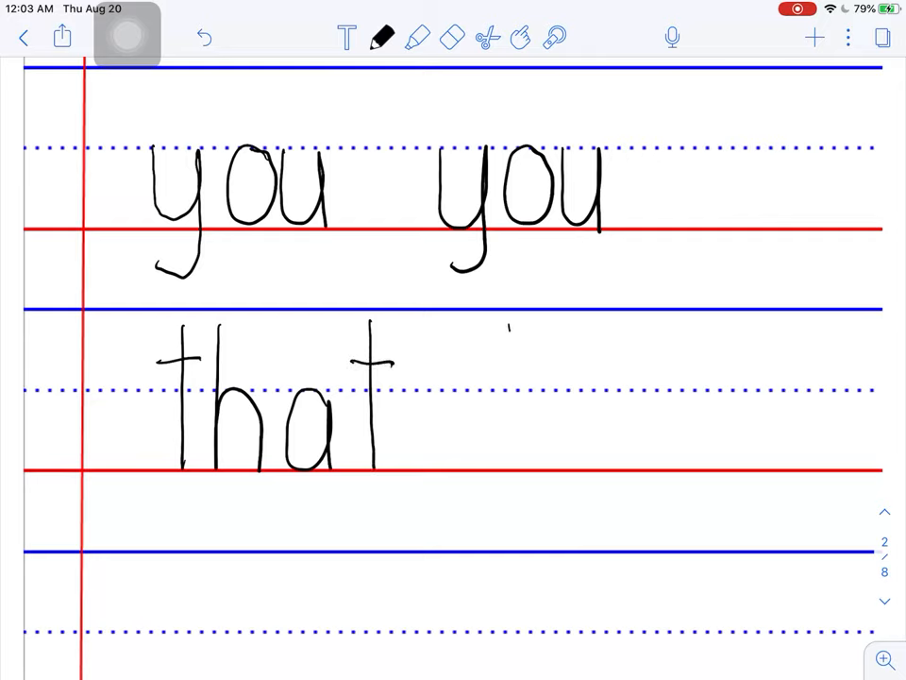
drag(514, 325, 514, 472)
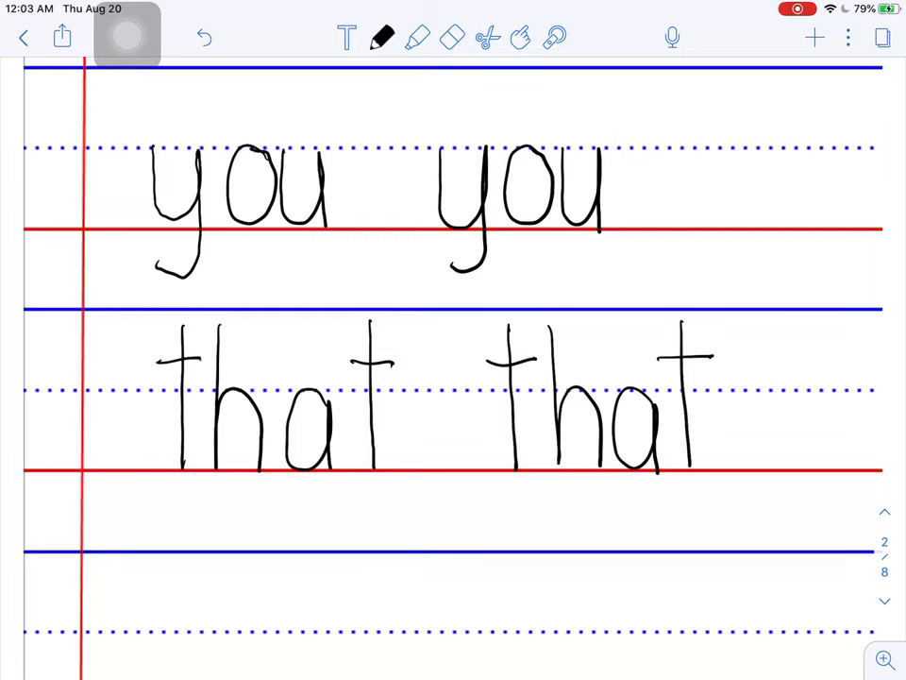
scroll(down, 3)
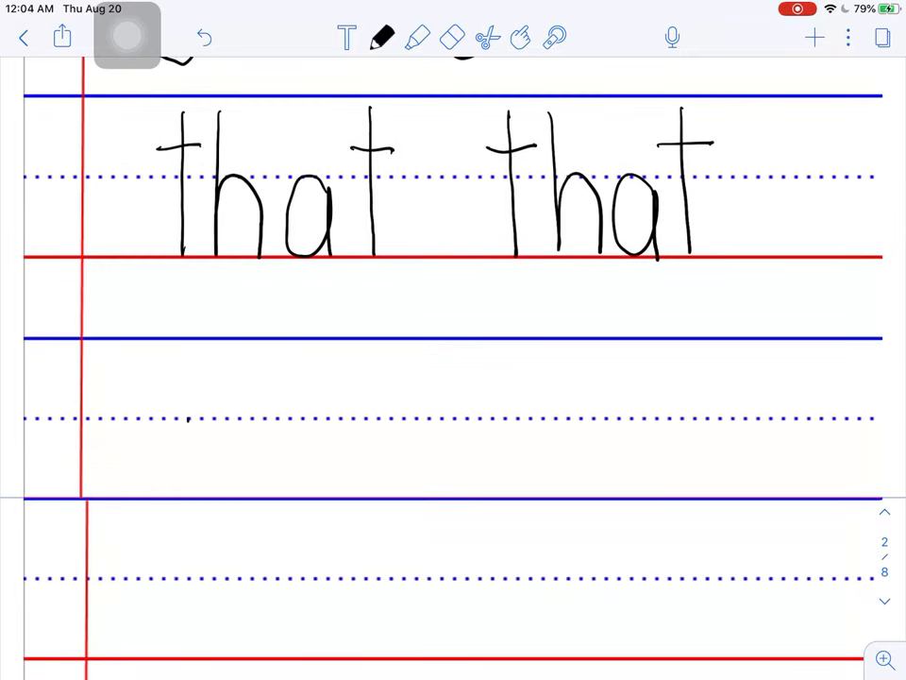
Step: Handwrite 'it' below 'that' and start the second copy of 'it'
drag(185, 416, 187, 491)
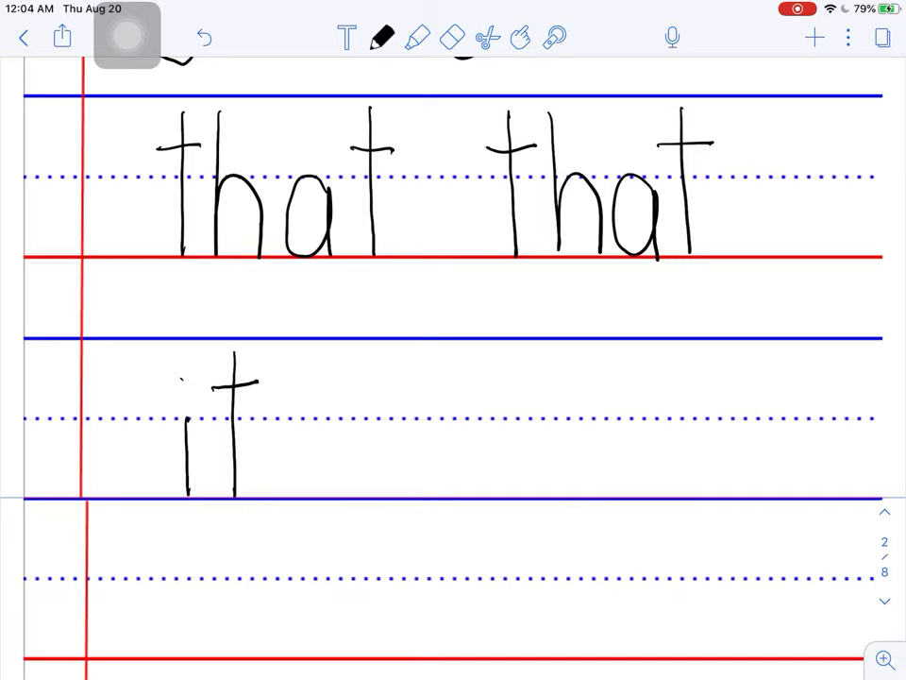
drag(397, 387, 401, 495)
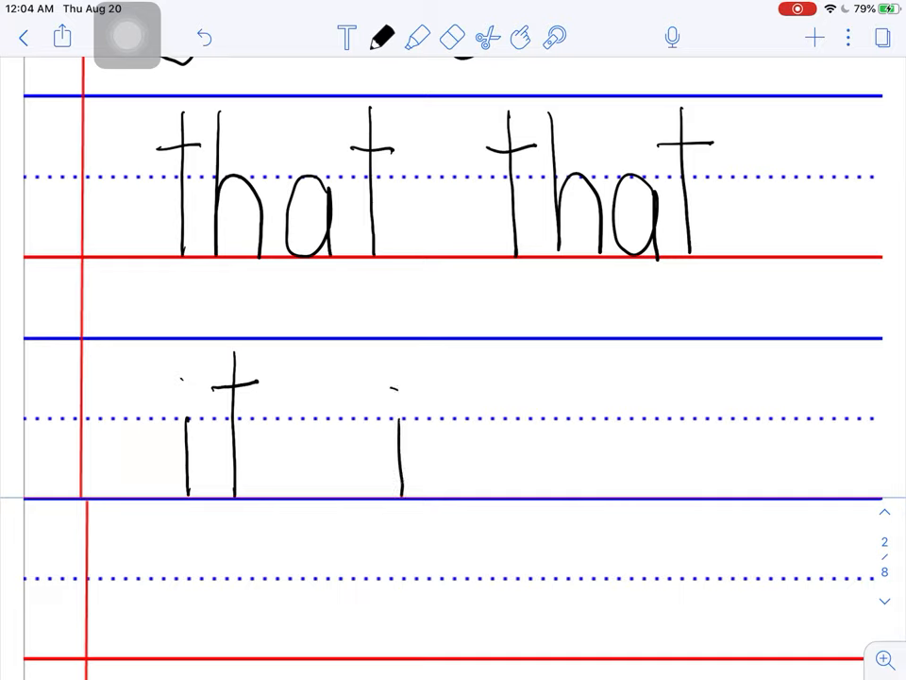